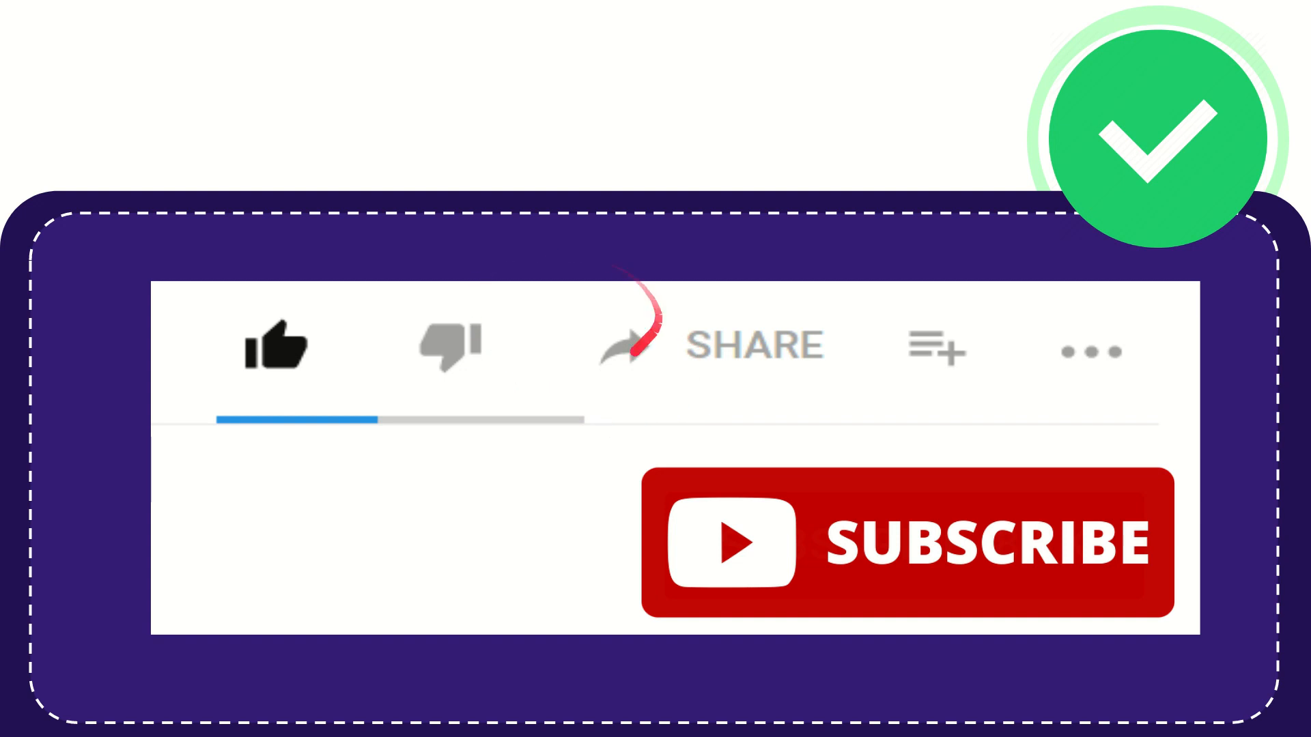
mouse_move(852, 355)
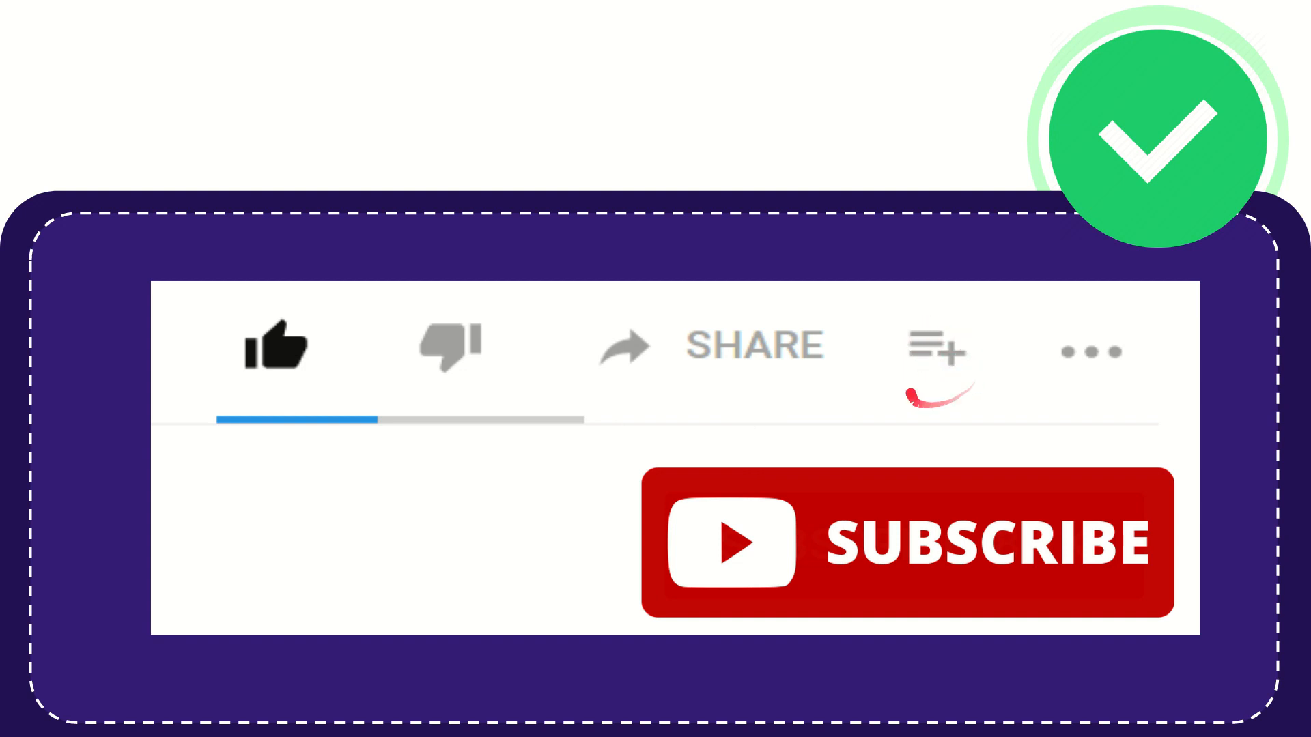
mouse_move(1096, 384)
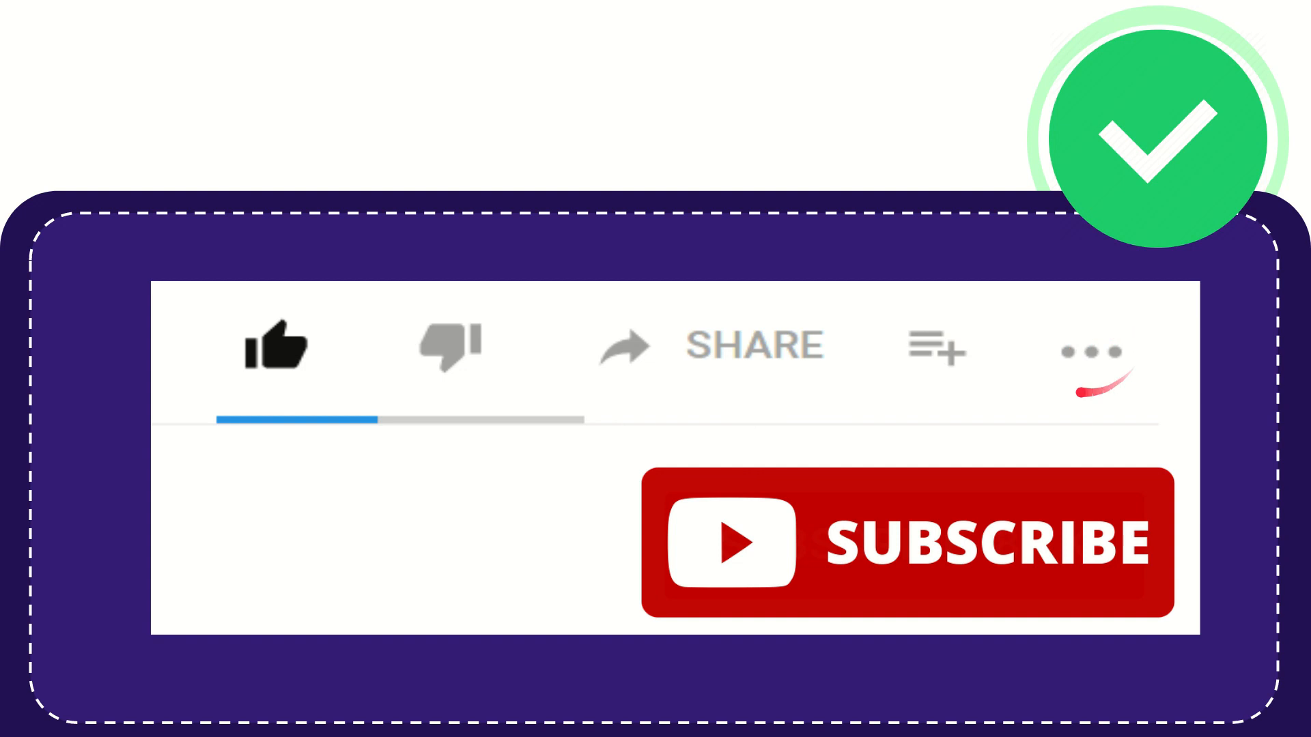